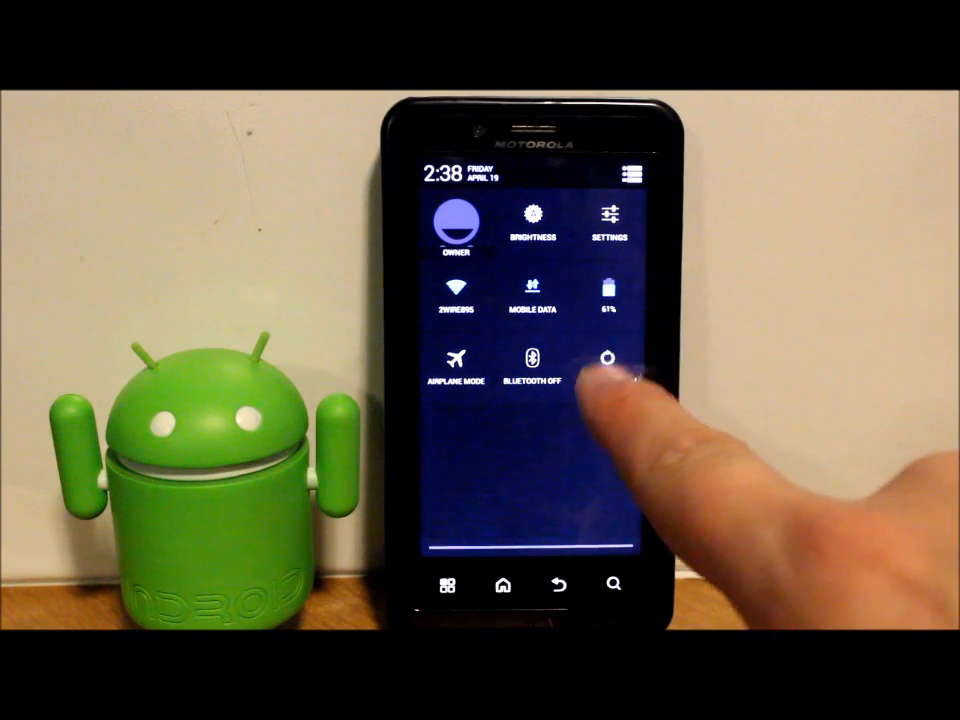
# Open the phone's main Settings screen from the quick settings tiles.
pyautogui.click(608, 364)
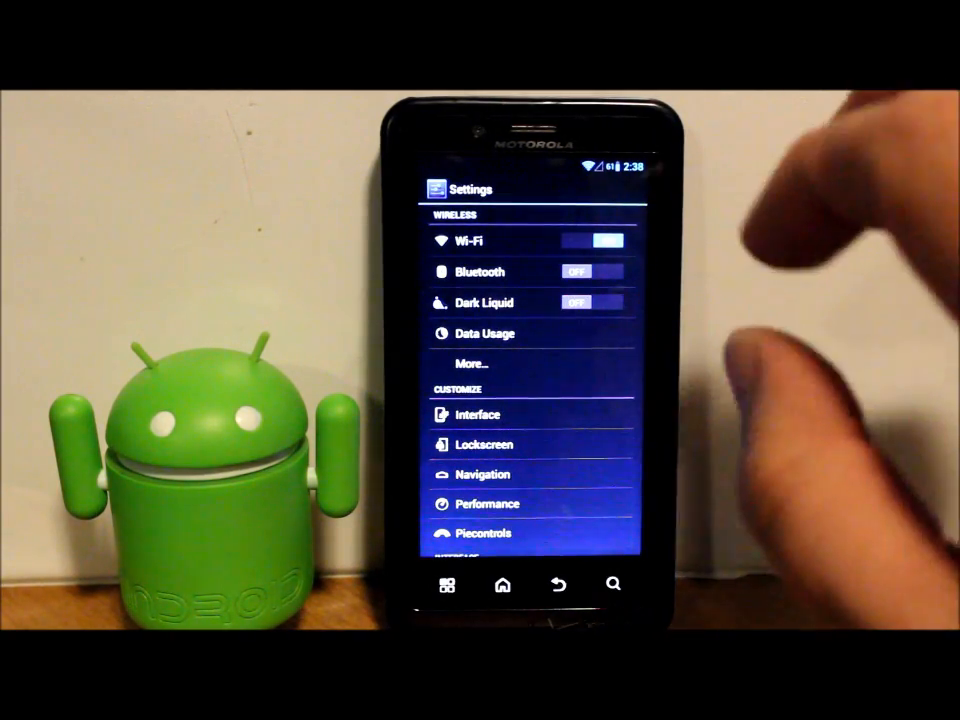
pyautogui.scroll(-3)
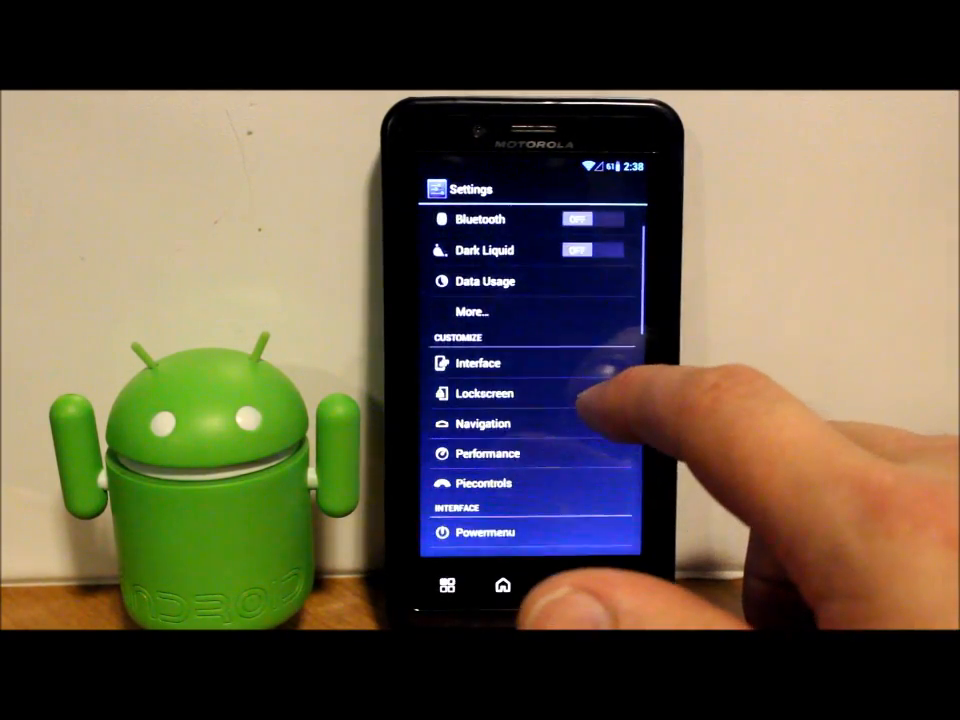
pyautogui.scroll(-3)
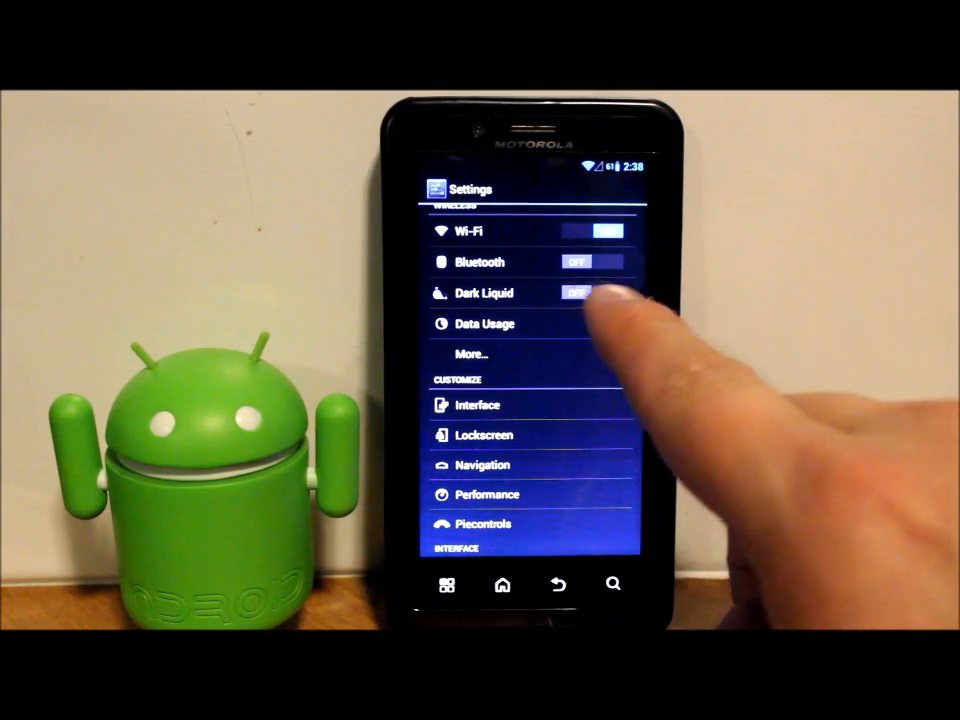
pyautogui.click(588, 292)
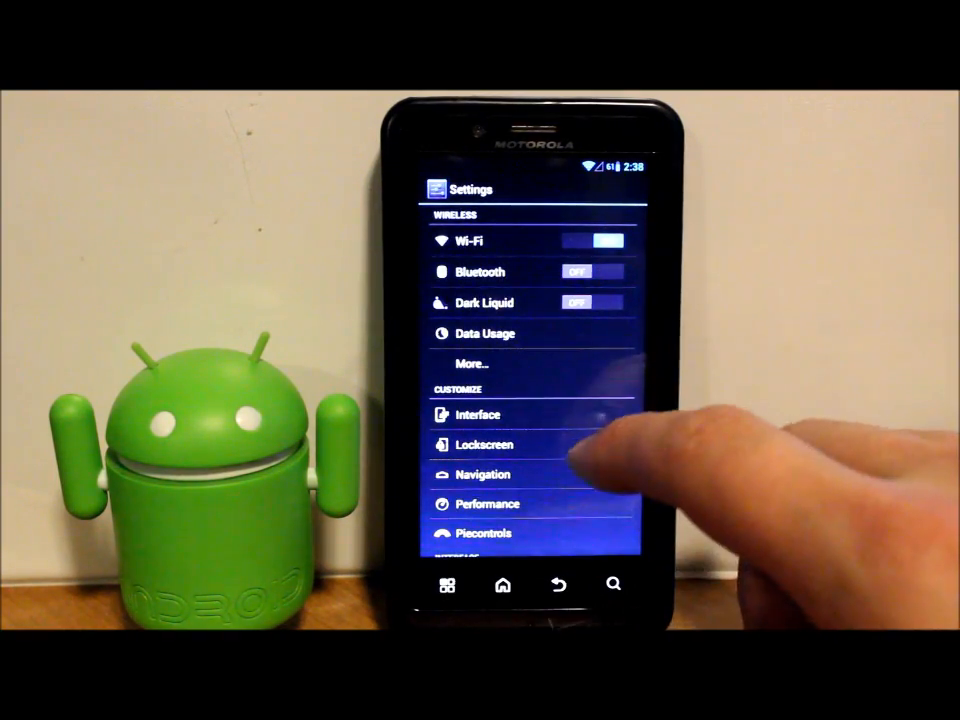
pyautogui.click(476, 414)
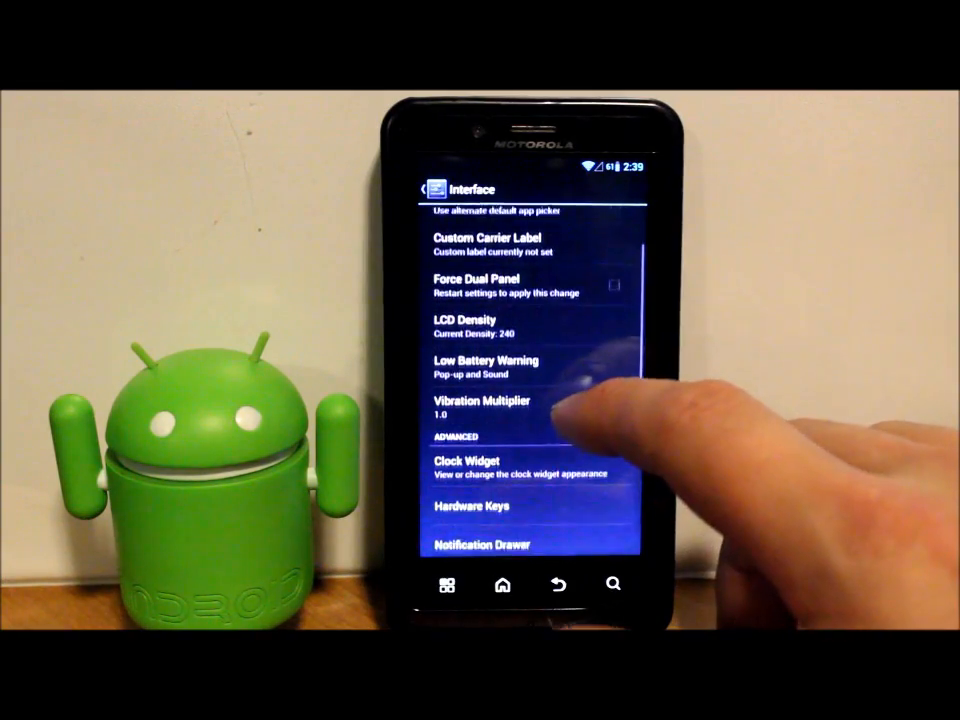
pyautogui.scroll(3)
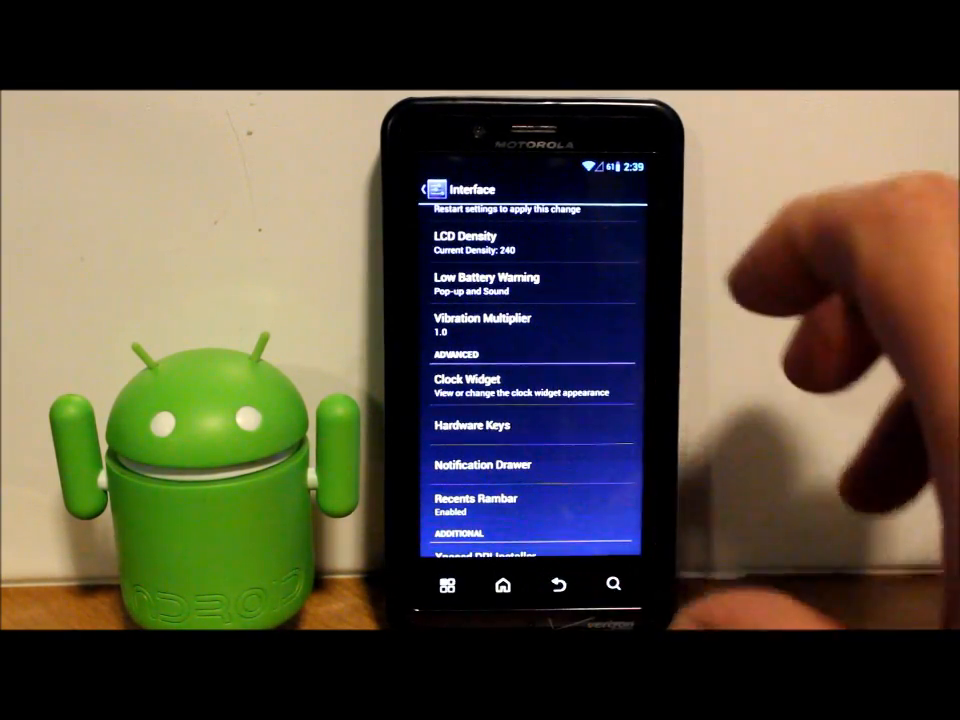
pyautogui.scroll(3)
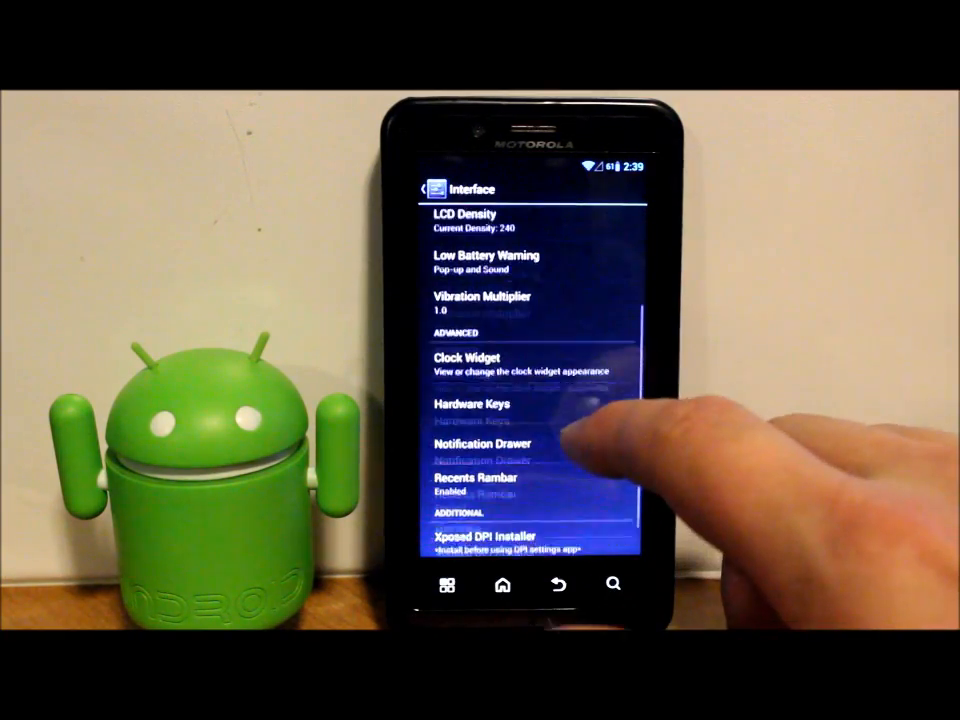
pyautogui.scroll(3)
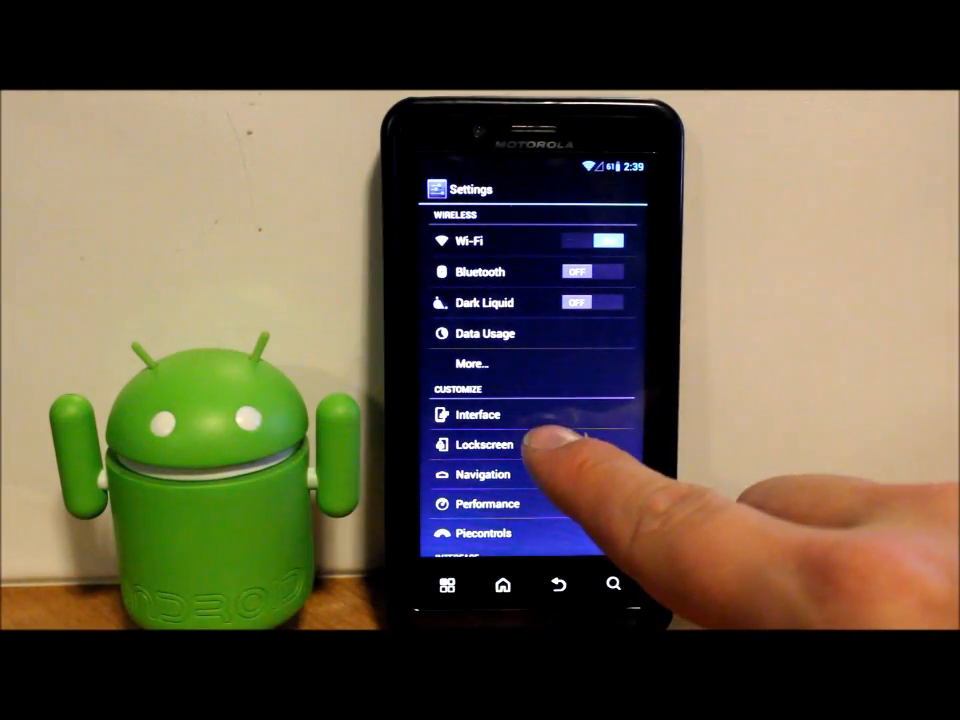
# Open the Performance section under Customize.
pyautogui.click(486, 444)
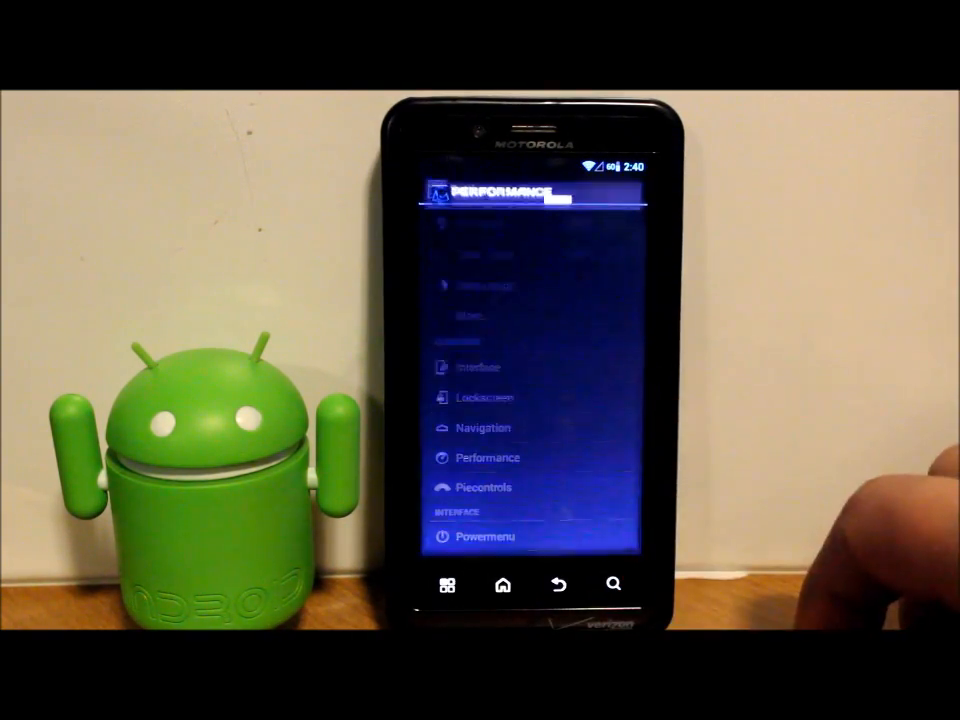
# Browse the Advanced memory settings and CPU frequency/governor settings, then return to the Settings list.
pyautogui.click(488, 456)
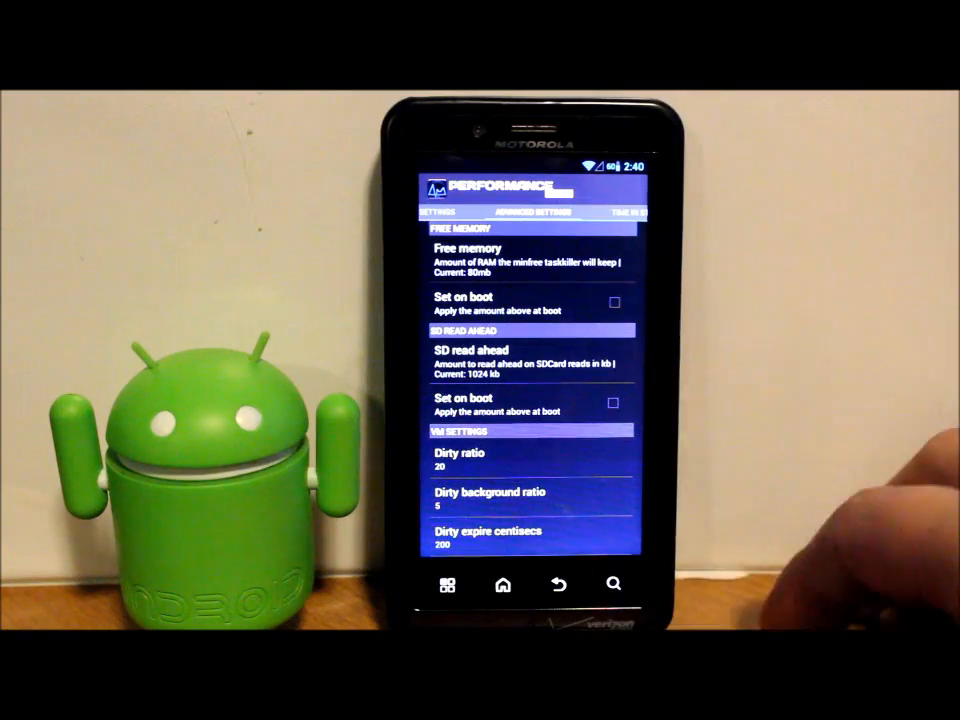
pyautogui.click(620, 212)
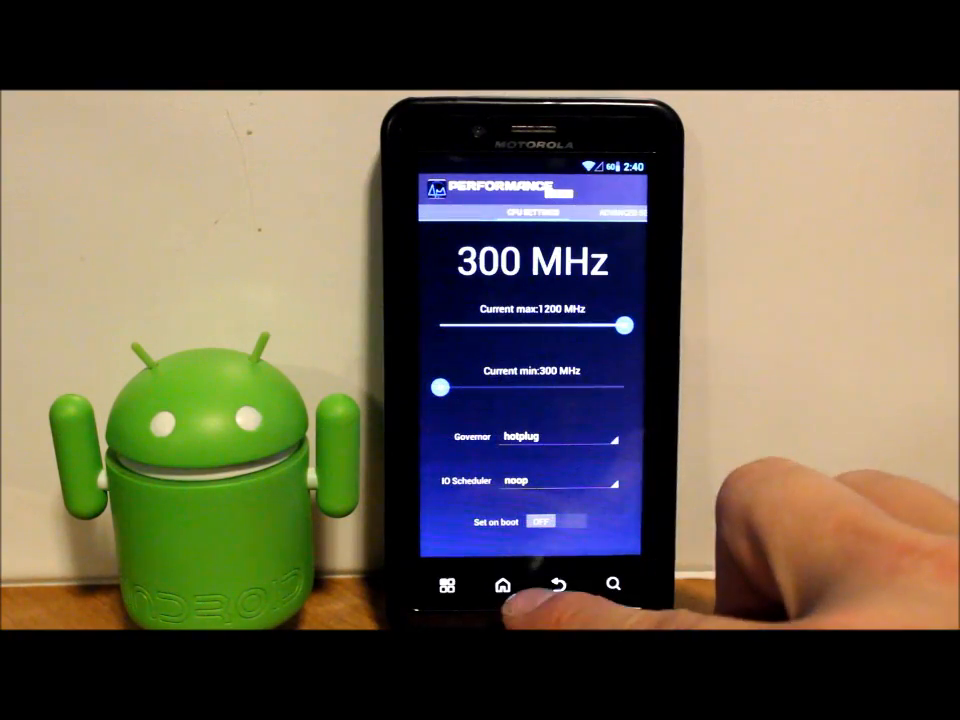
pyautogui.click(558, 584)
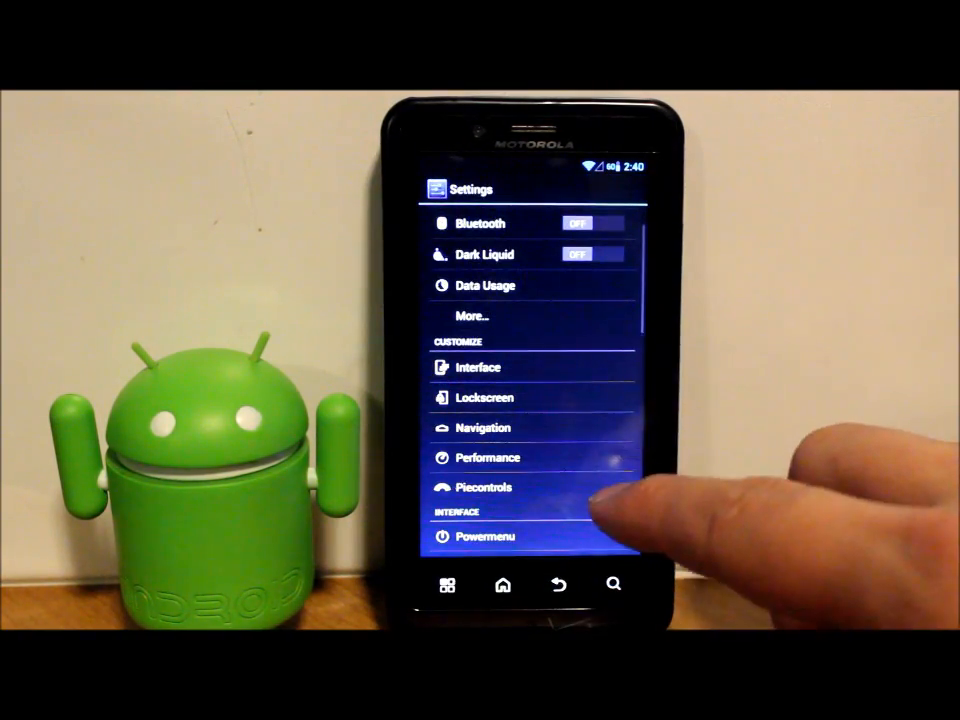
pyautogui.click(484, 488)
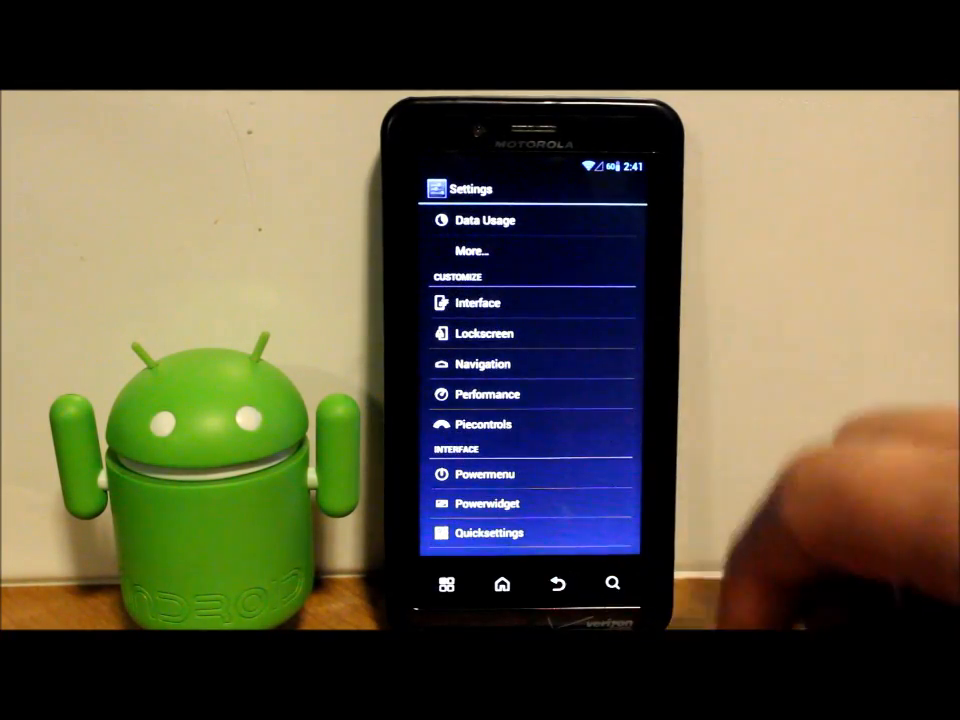
pyautogui.scroll(3)
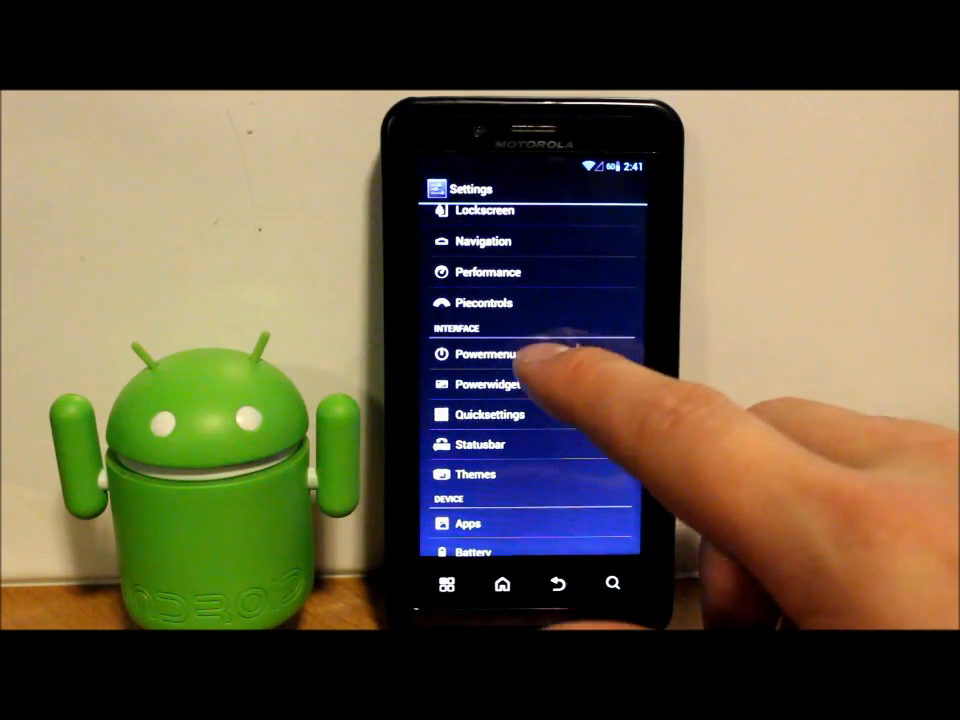
pyautogui.click(488, 354)
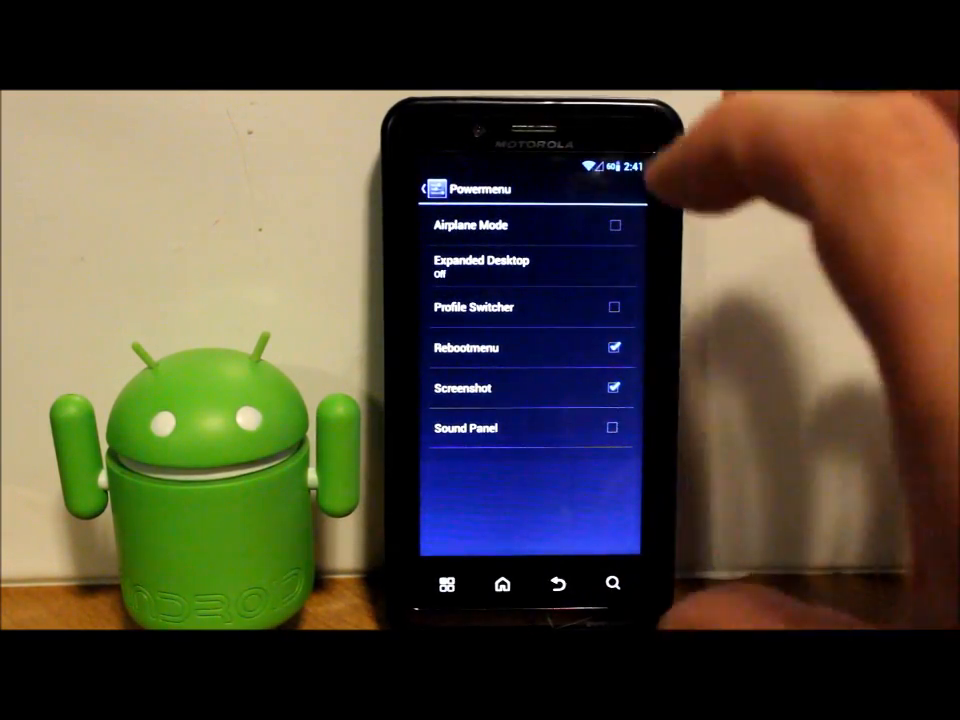
pyautogui.click(612, 428)
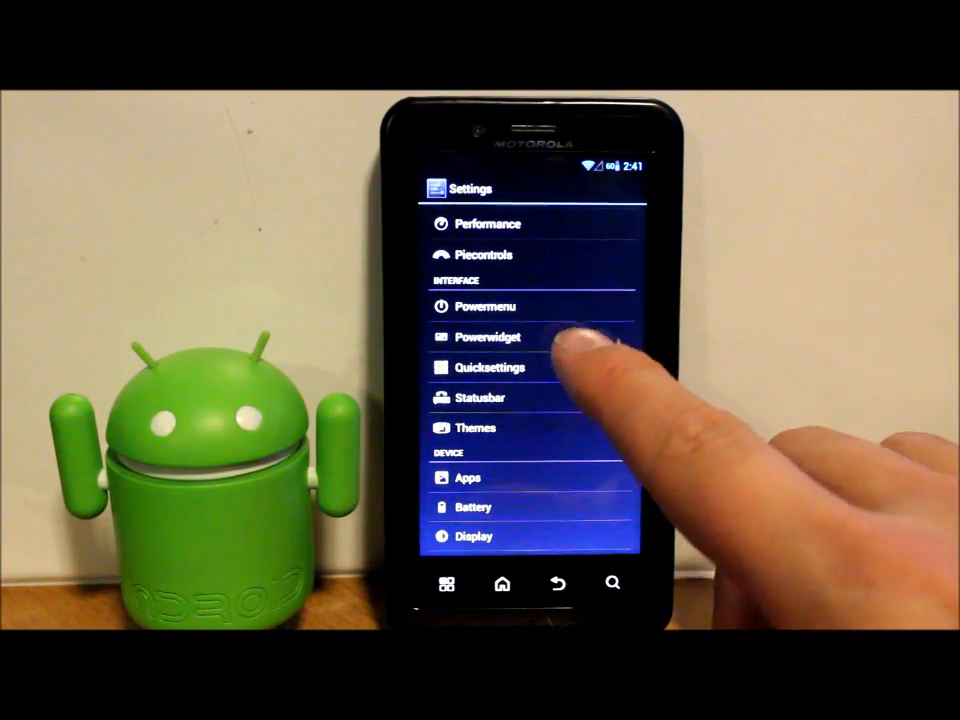
# Switch off the Powerwidget's Enable Widget option and return to the main Settings list.
pyautogui.click(488, 336)
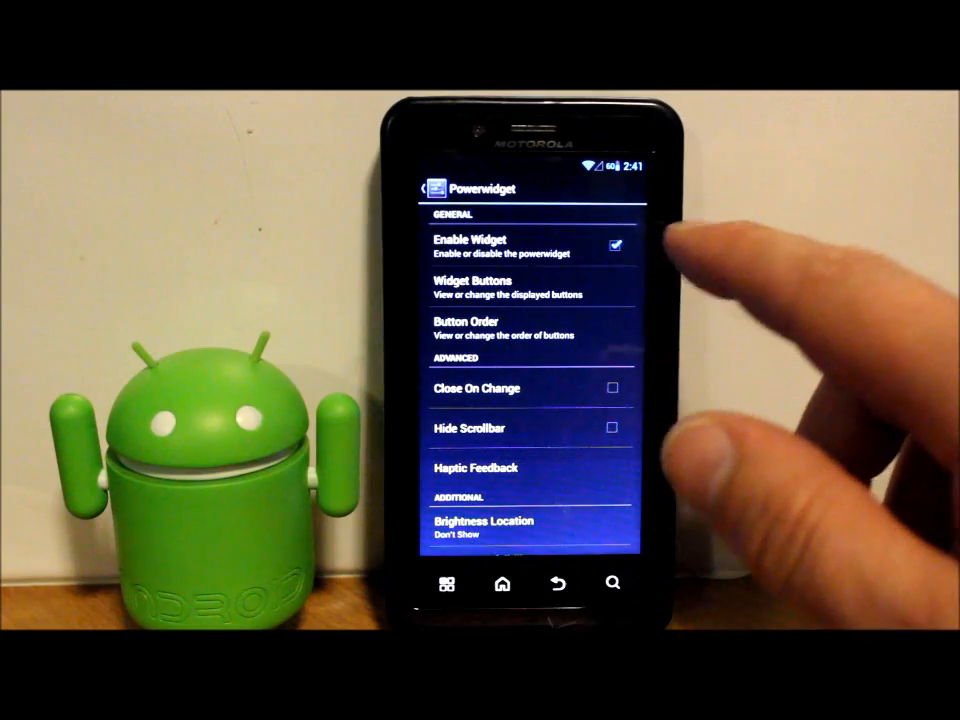
pyautogui.click(614, 244)
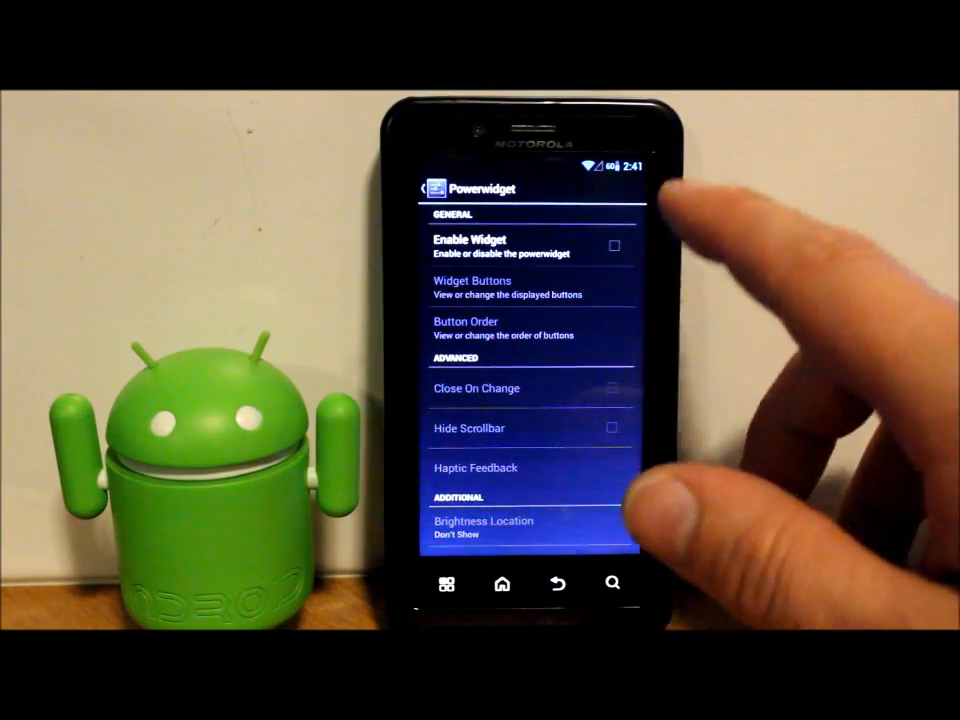
pyautogui.scroll(3)
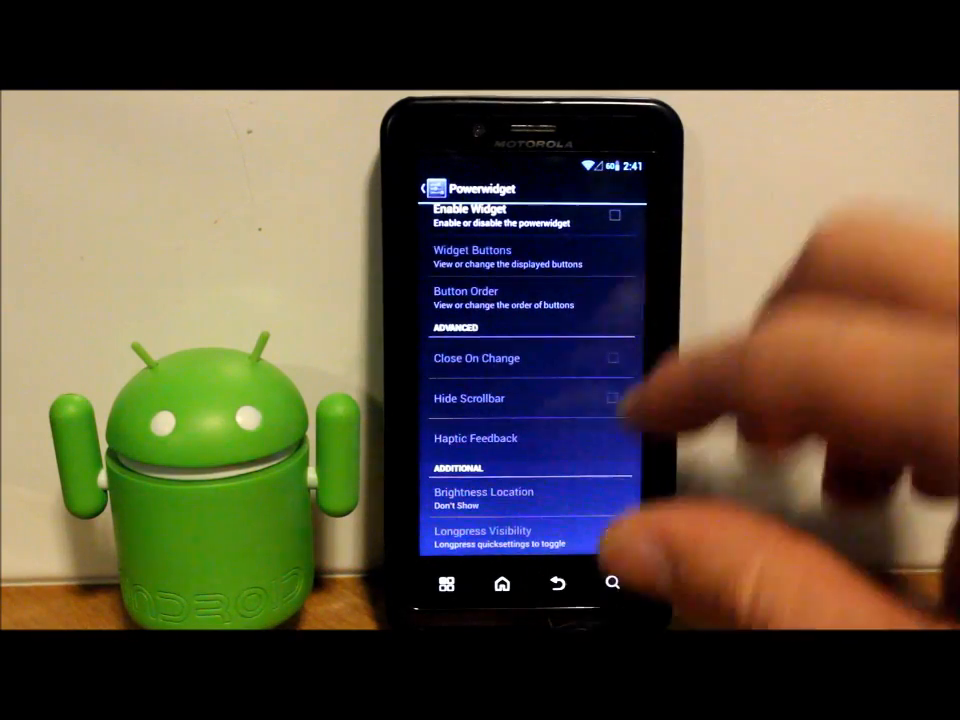
pyautogui.click(556, 584)
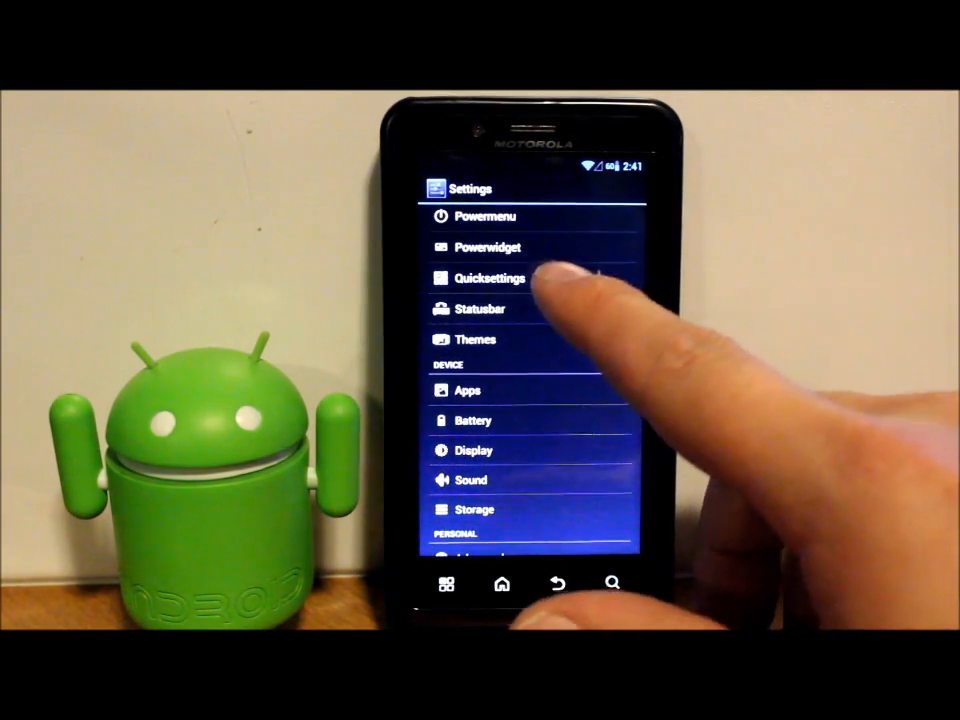
pyautogui.click(488, 278)
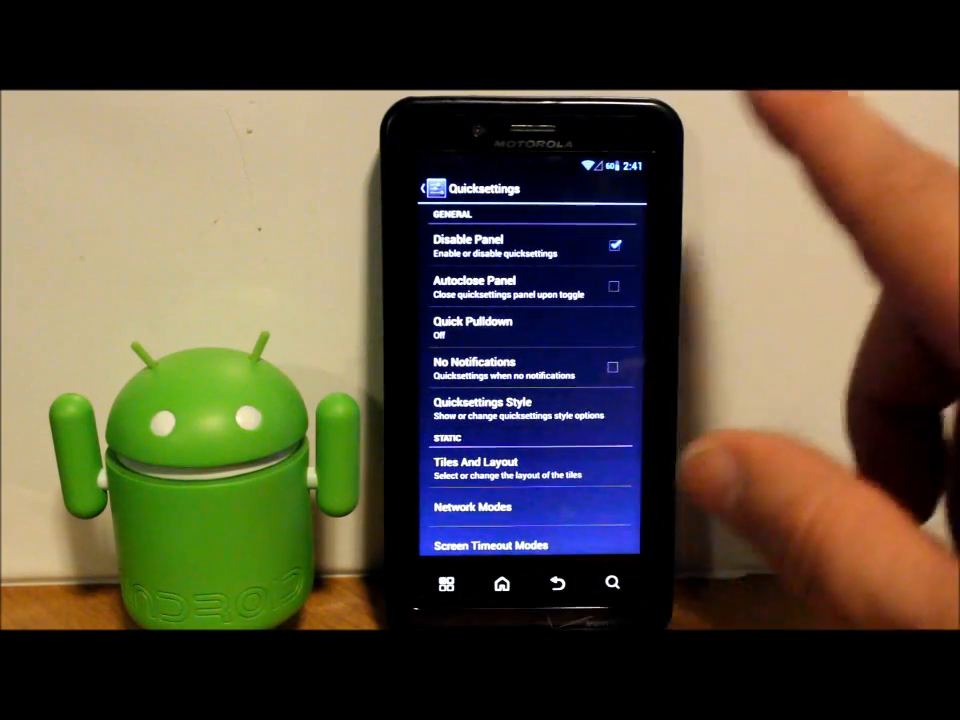
pyautogui.click(476, 468)
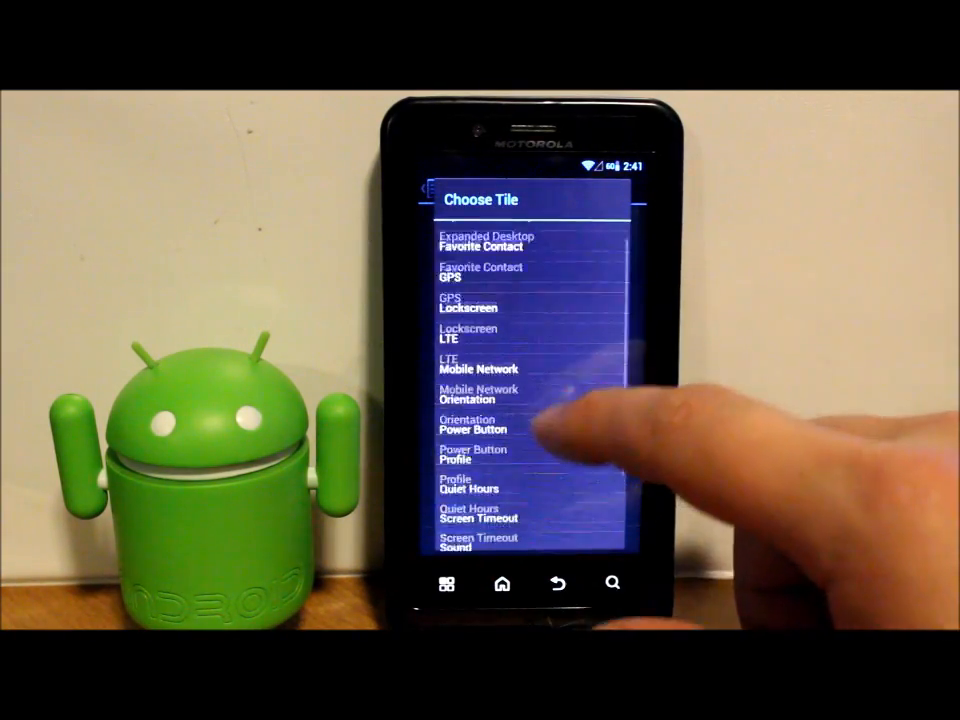
pyautogui.scroll(3)
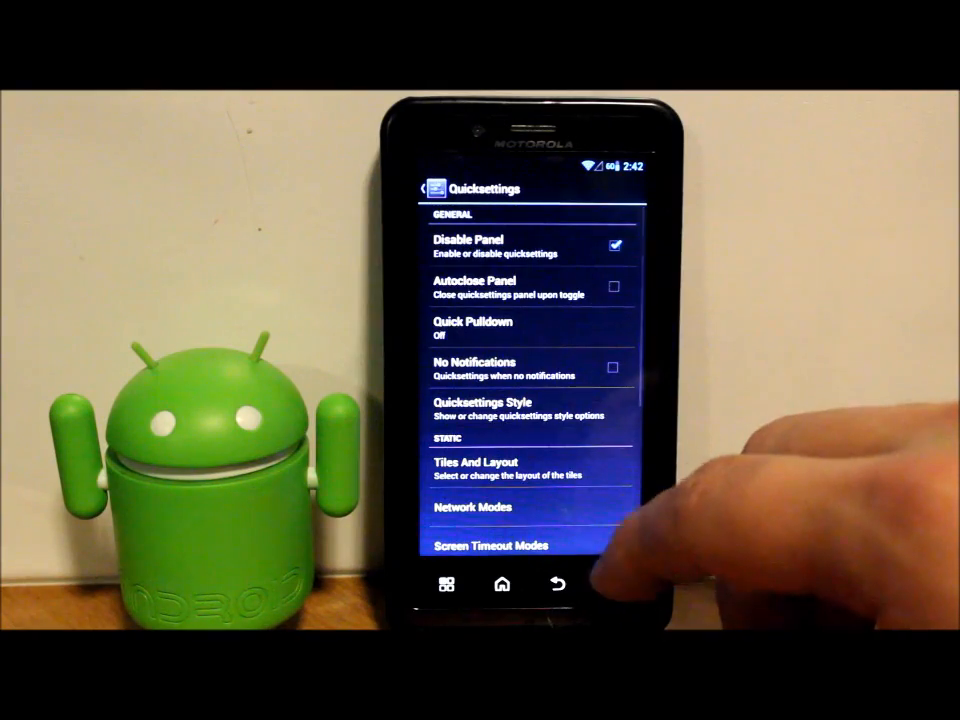
pyautogui.scroll(3)
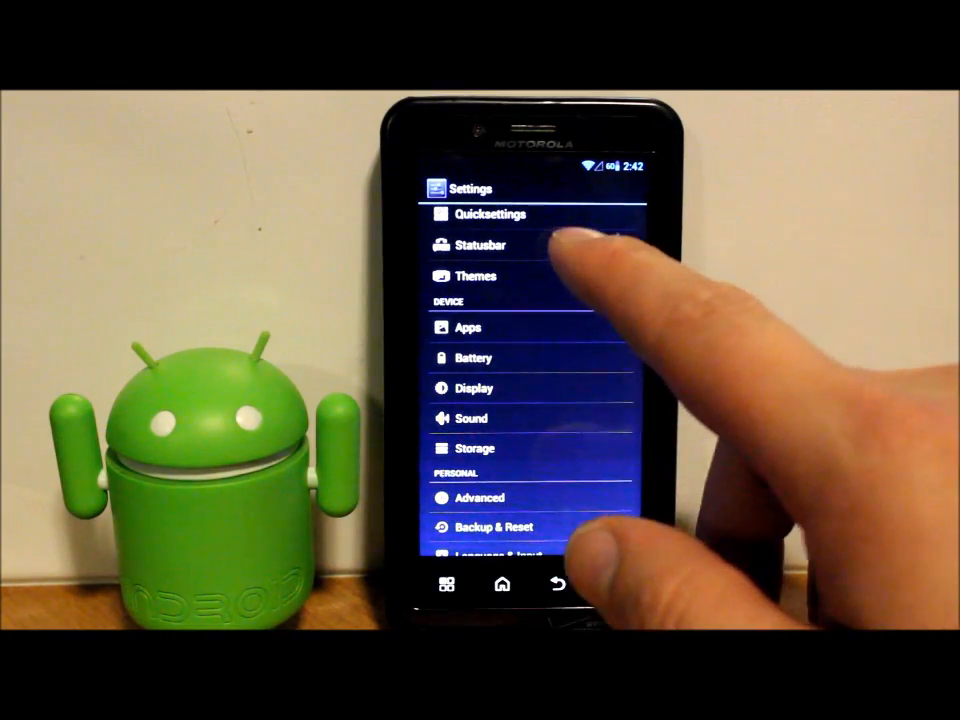
# Go into Statusbar settings and open the Statusbar Style page with colour and alpha options.
pyautogui.click(480, 244)
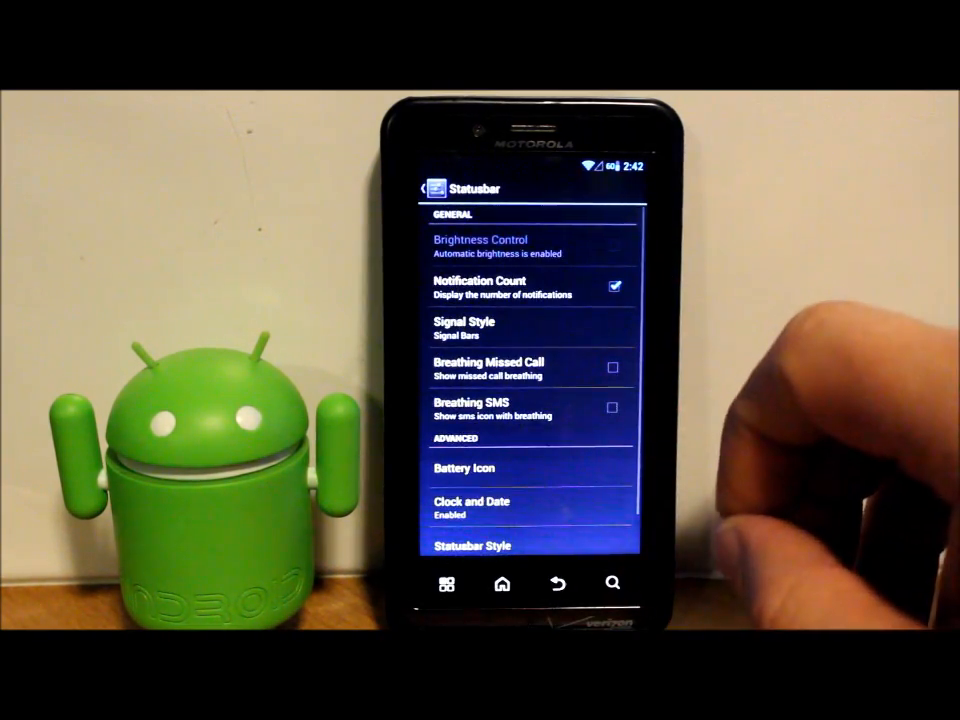
pyautogui.click(464, 328)
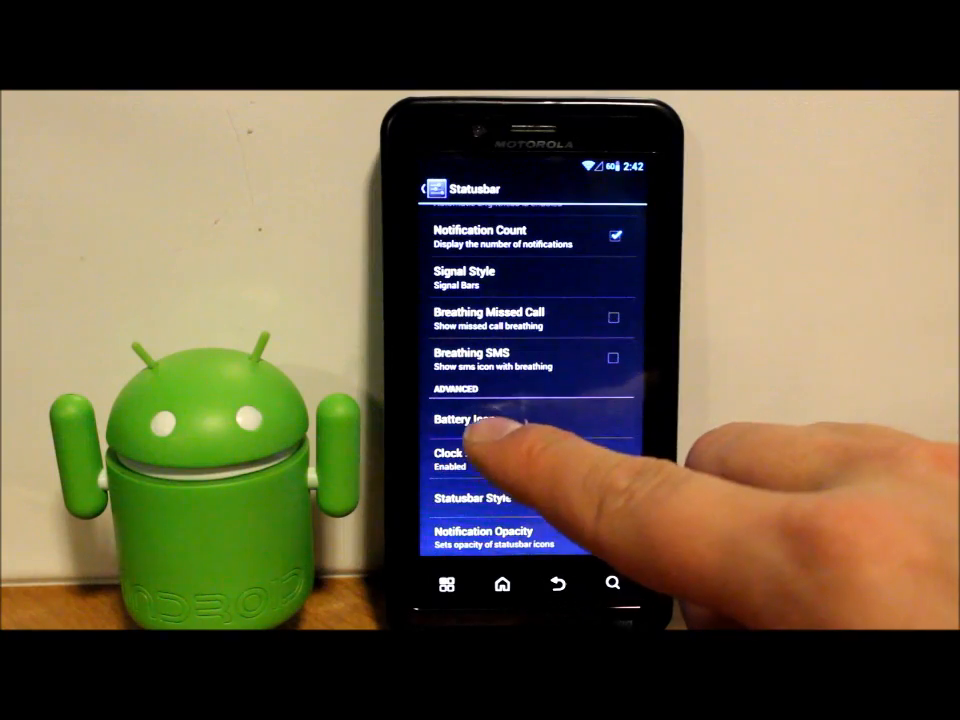
pyautogui.click(476, 418)
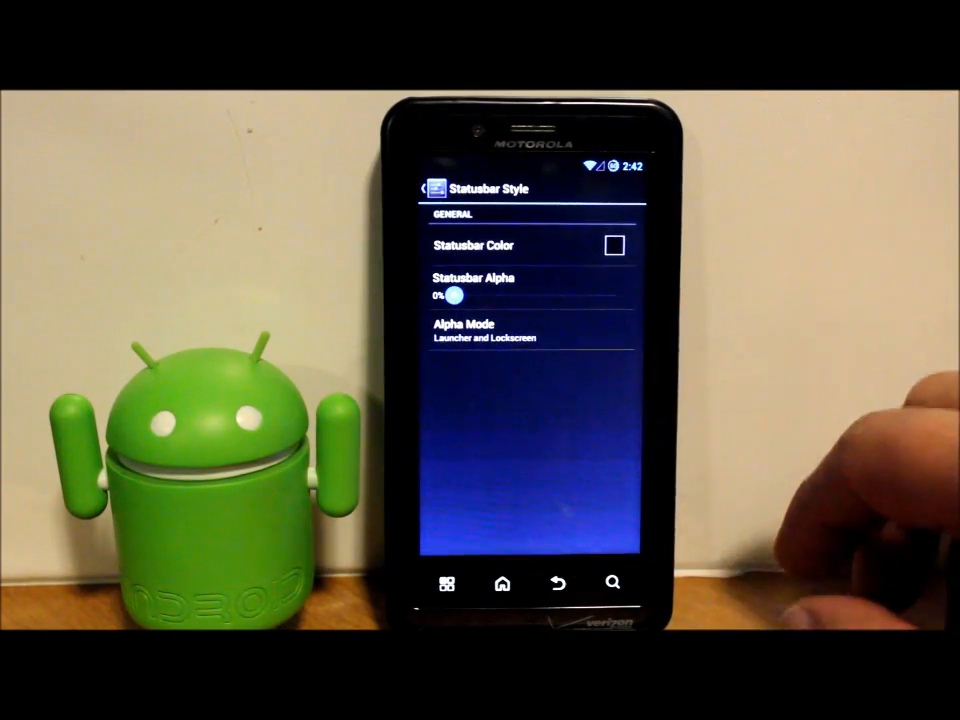
# Apply an orange status bar colour from the picker, then disable the custom colour to restore black.
pyautogui.click(612, 244)
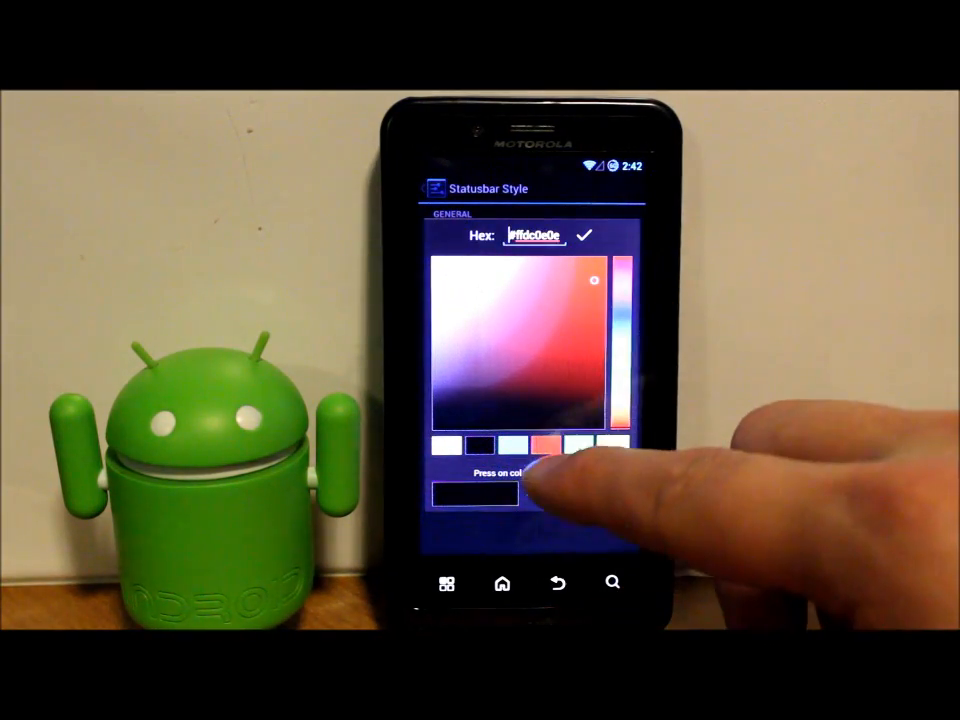
pyautogui.click(584, 236)
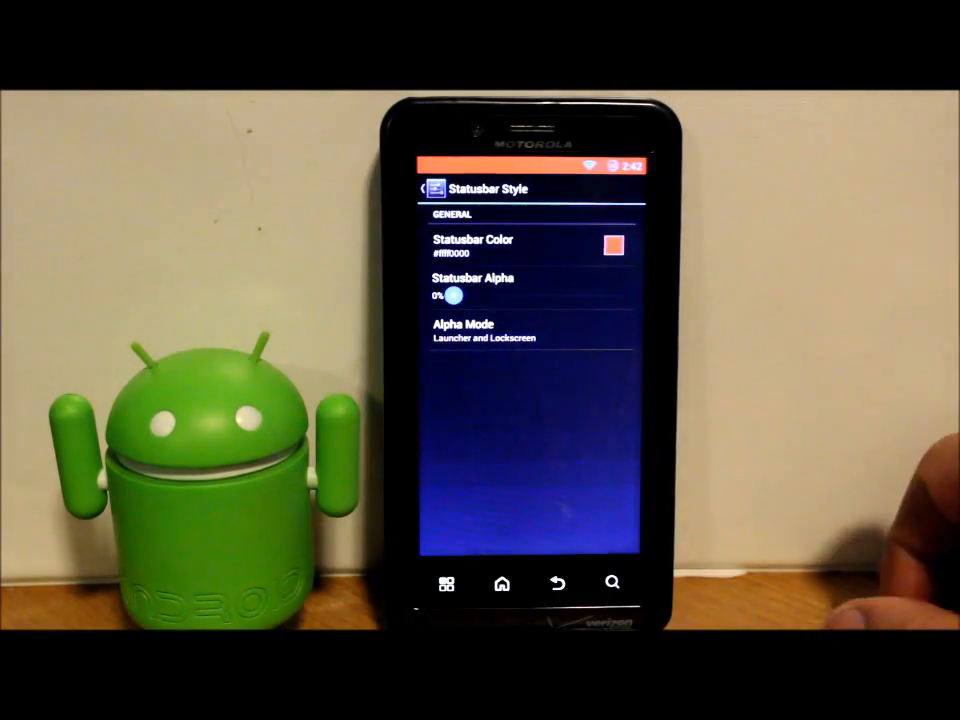
pyautogui.click(612, 244)
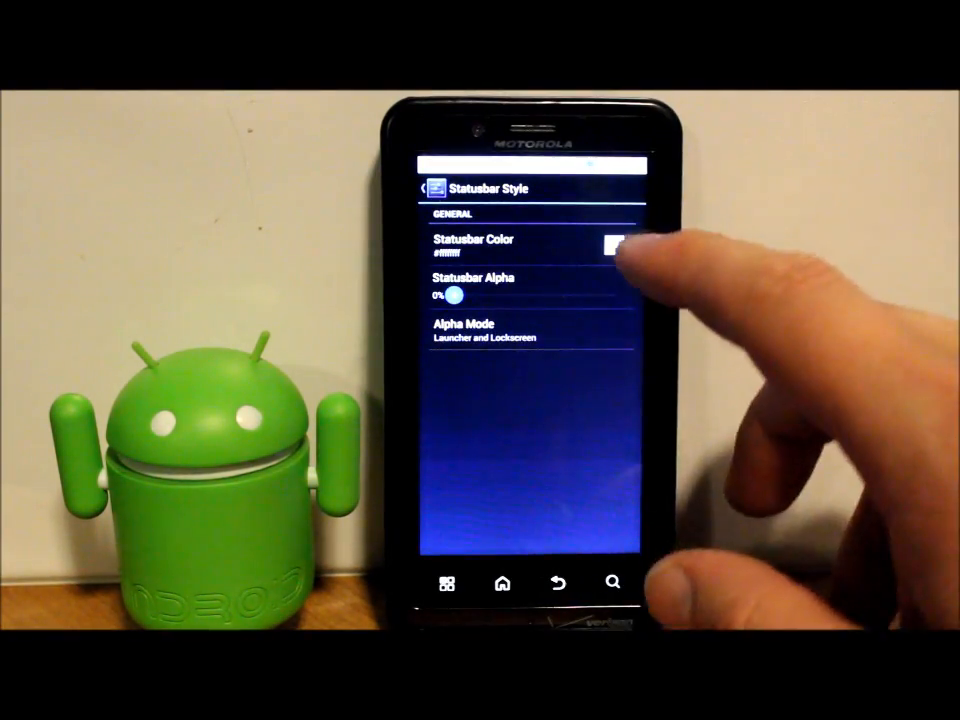
pyautogui.click(614, 248)
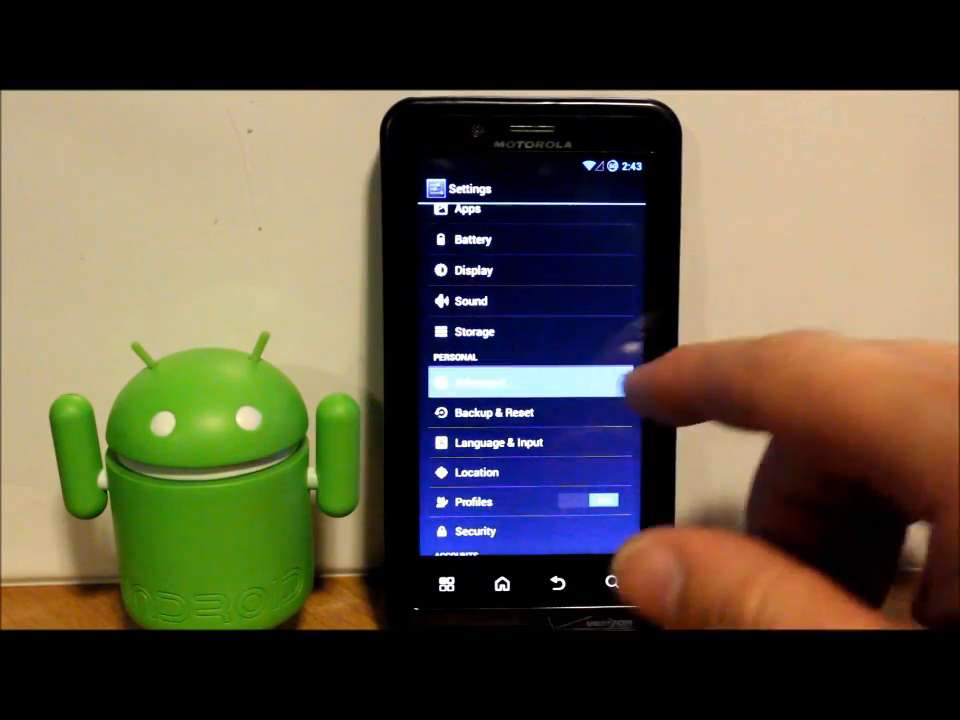
# Move down to the System section and open the Development page with root and USB debugging options.
pyautogui.click(530, 384)
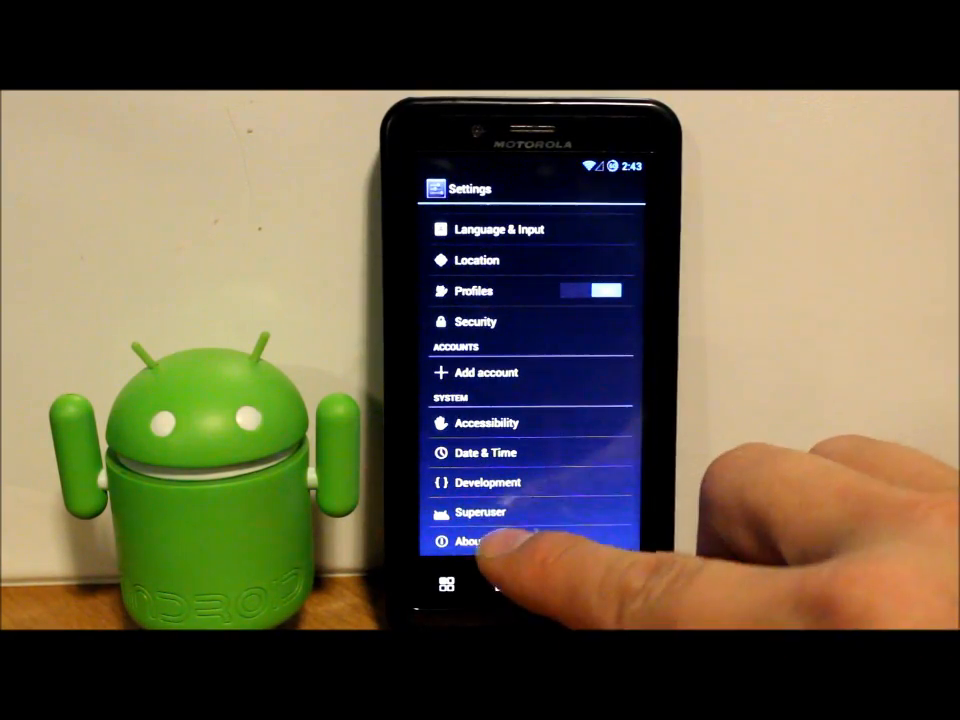
pyautogui.click(480, 512)
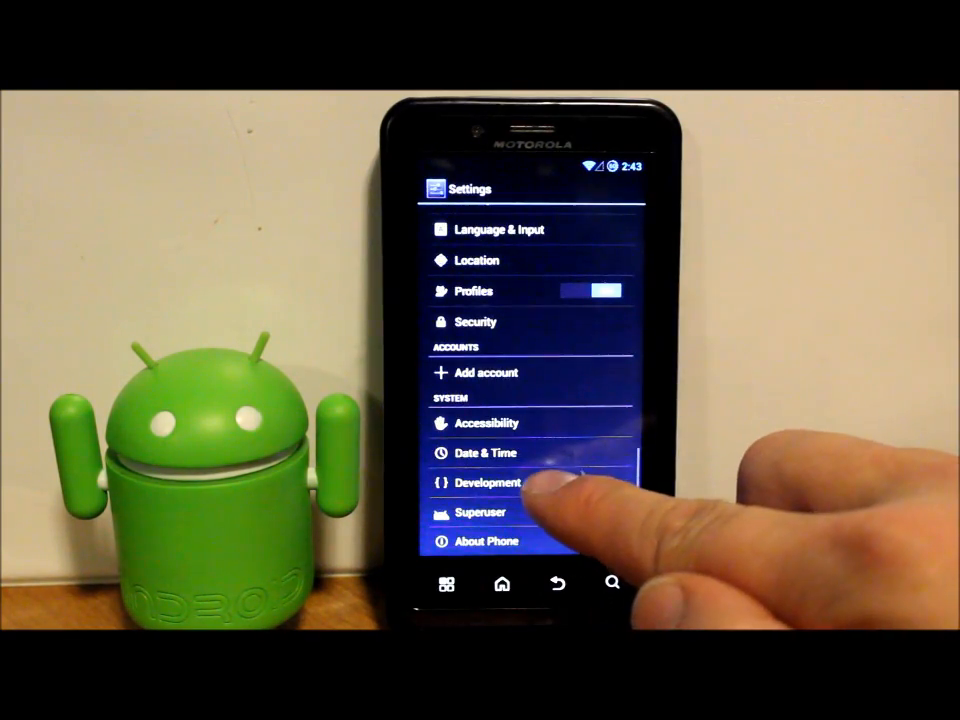
pyautogui.click(488, 482)
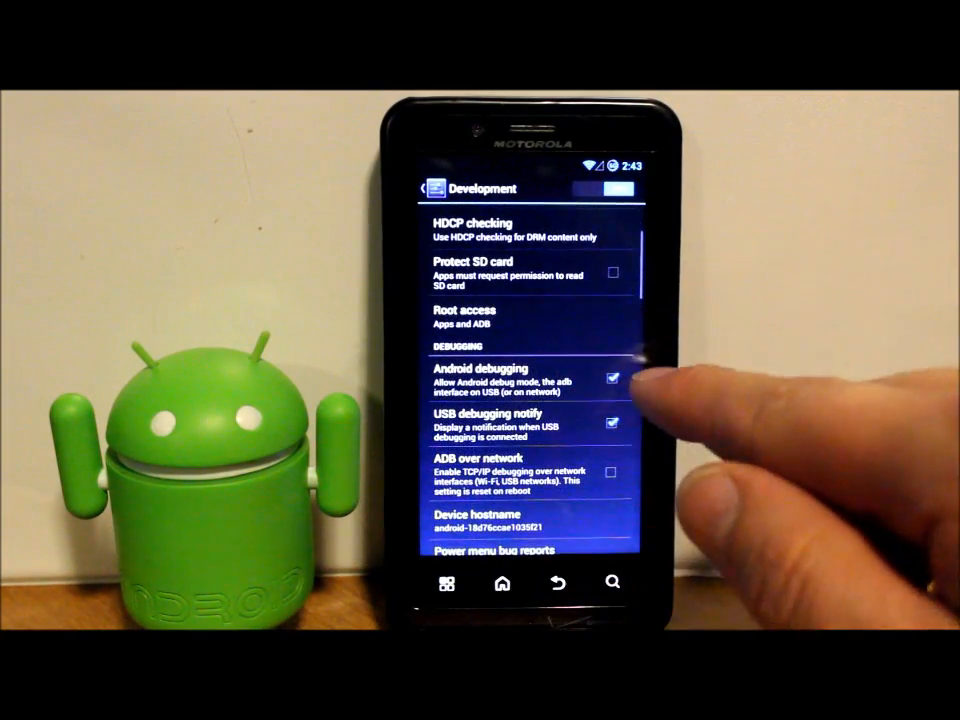
# Leave the Development page and open About Phone.
pyautogui.scroll(3)
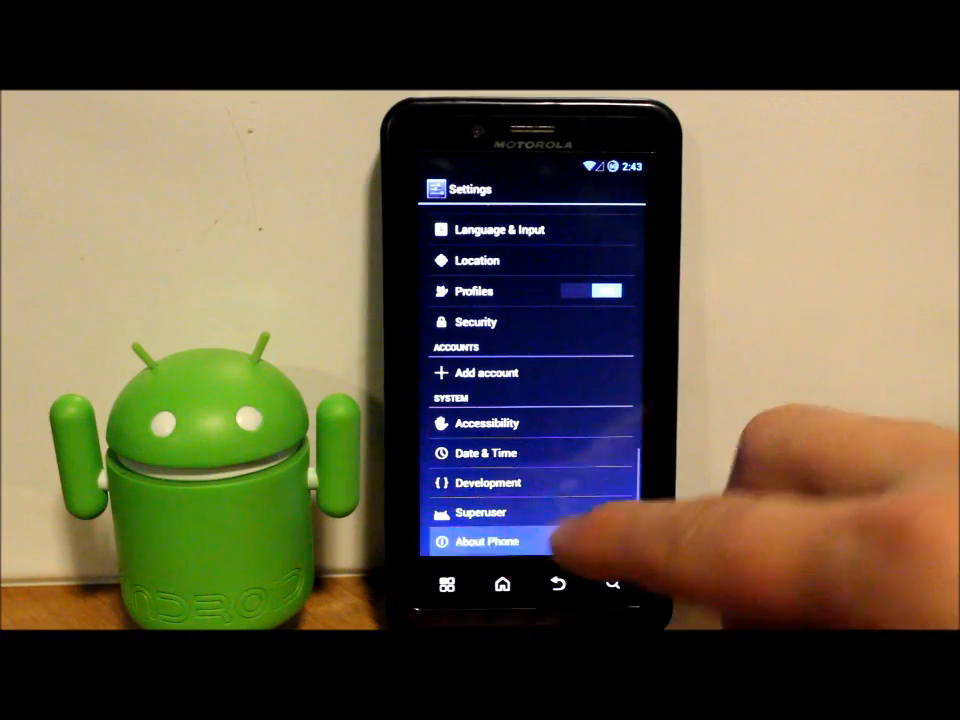
pyautogui.click(488, 540)
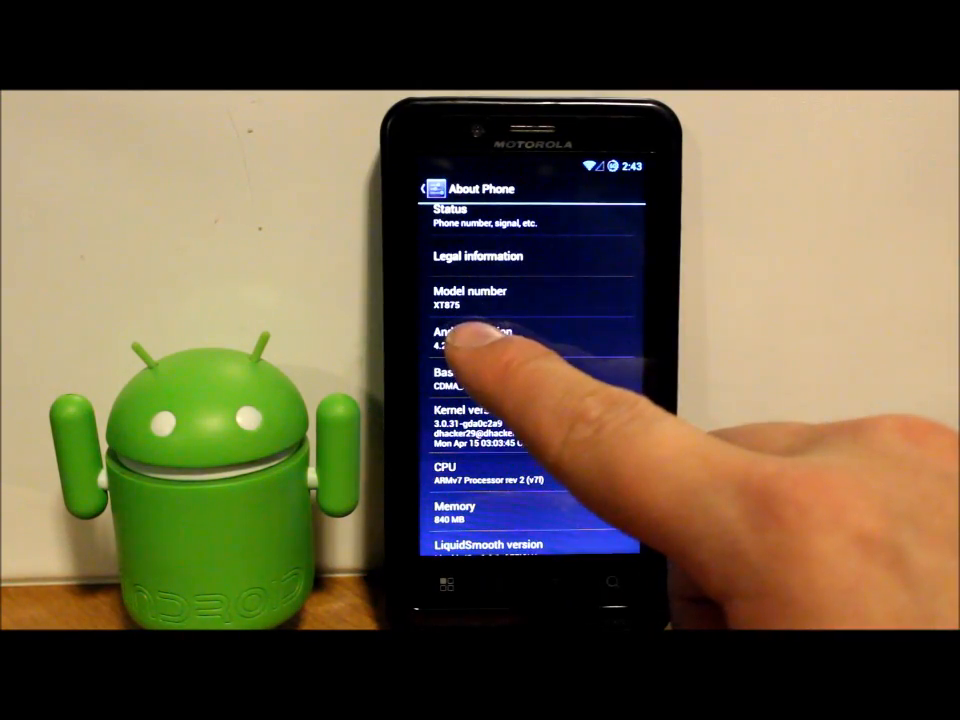
# Scroll through the device information: model number, Android version, kernel, CPU and memory.
pyautogui.scroll(-3)
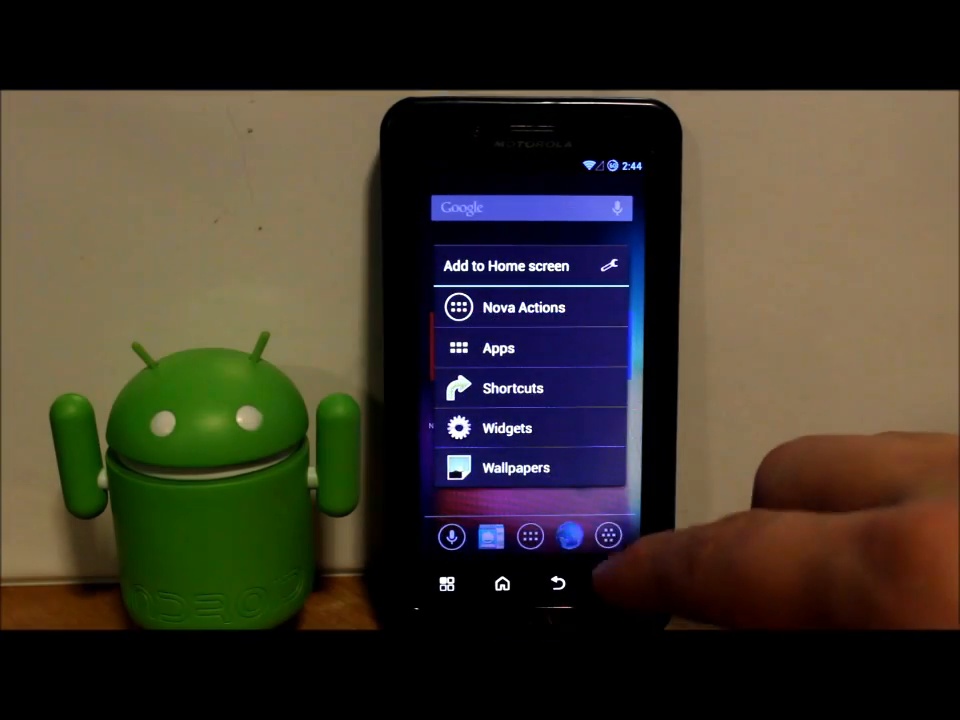
# Choose Wallpapers from the Add to Home menu and open the Liquid Papers collection.
pyautogui.click(516, 468)
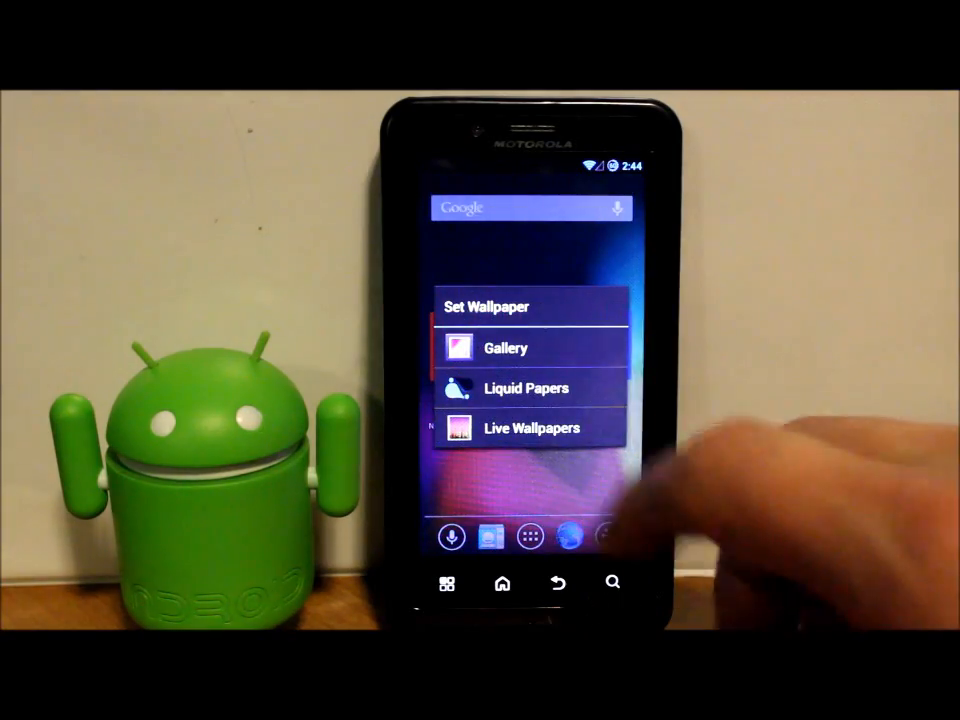
pyautogui.click(524, 388)
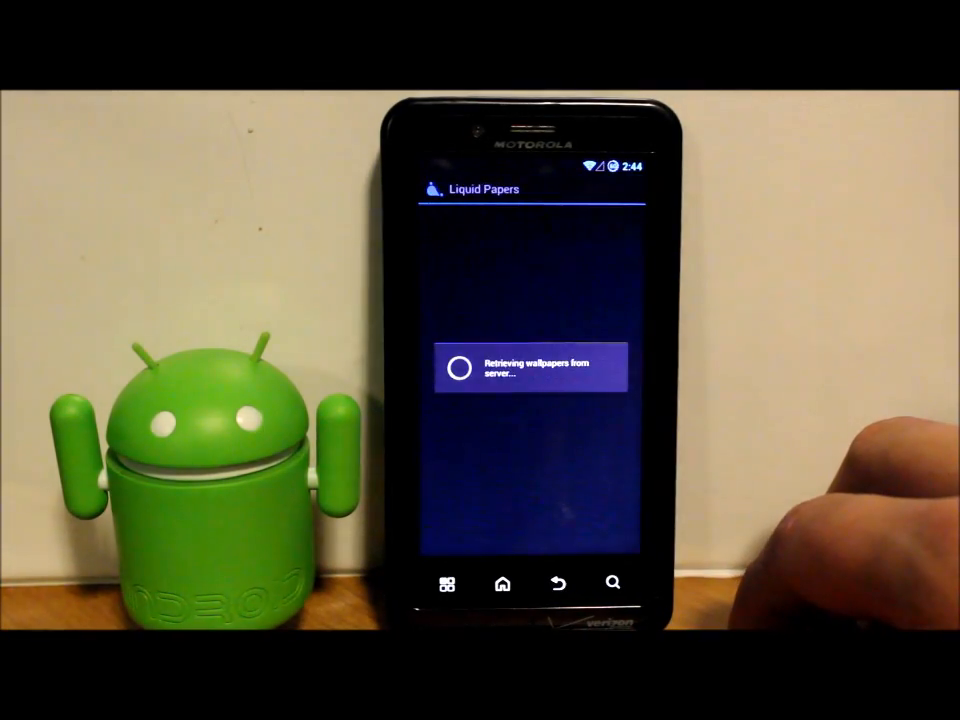